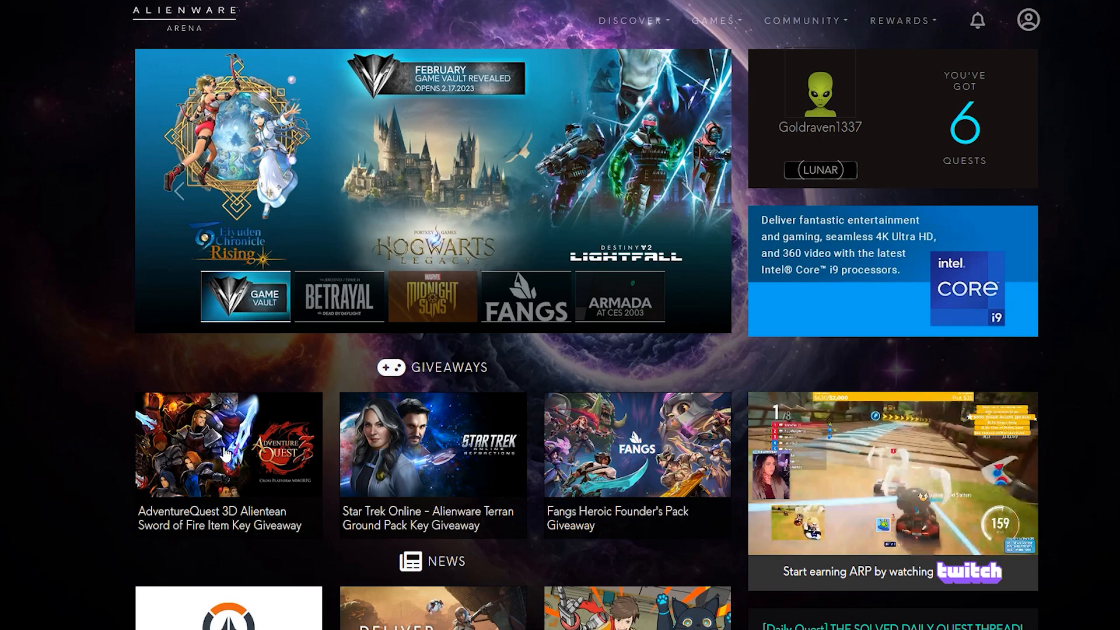
- Open the AdventureQuest 3D Alientean Sword of Fire giveaway page, showing 3700 keys left
left_click(228, 444)
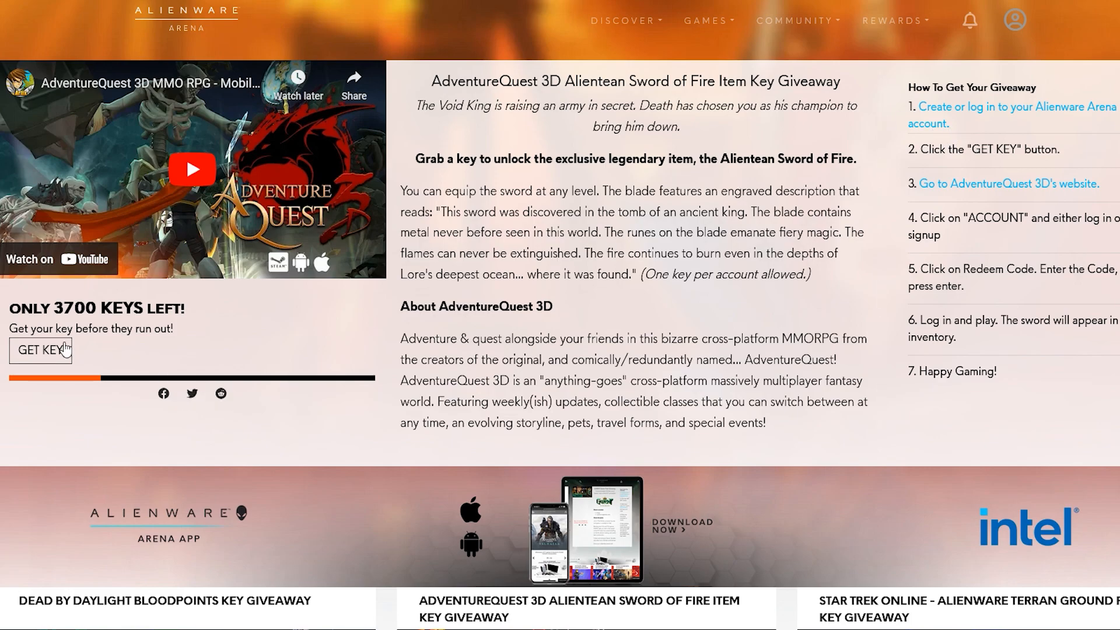
mouse_move(646, 327)
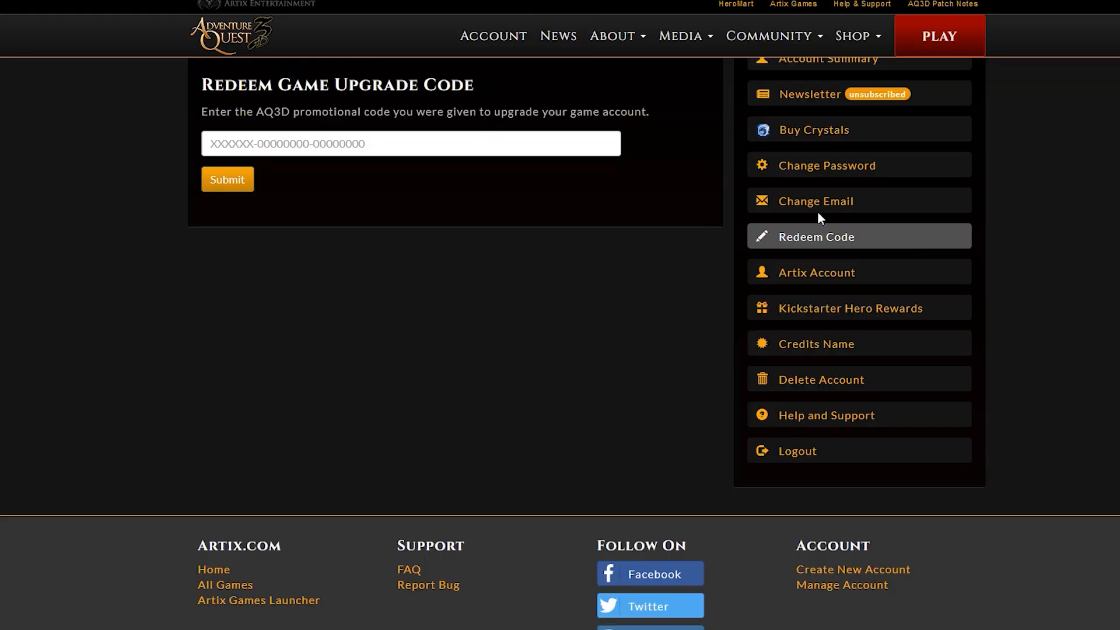
left_click(227, 179)
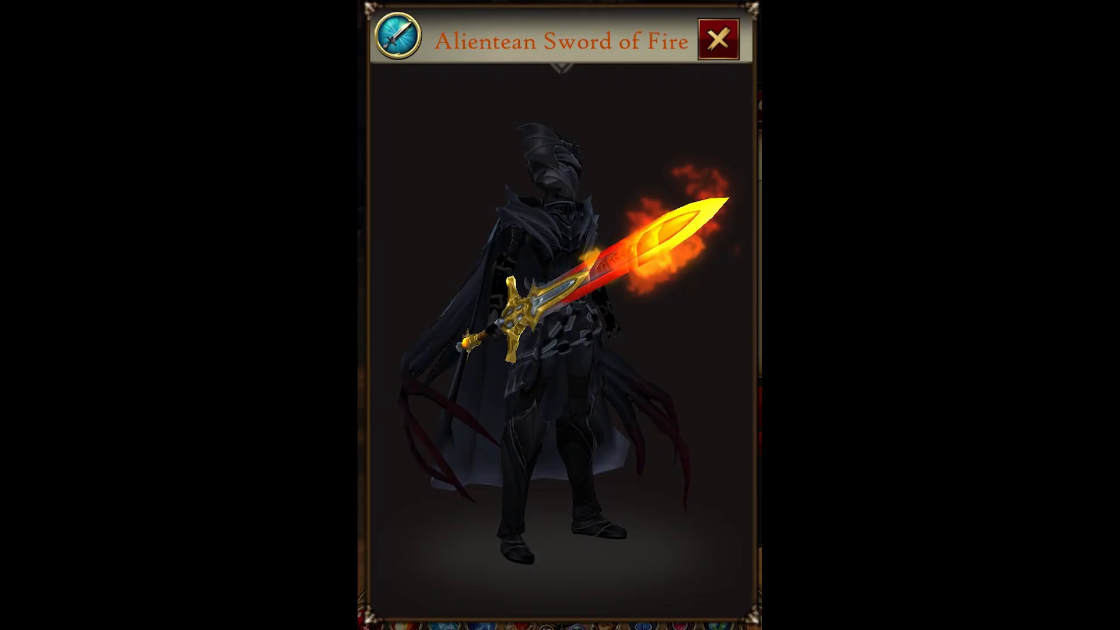
left_click(721, 39)
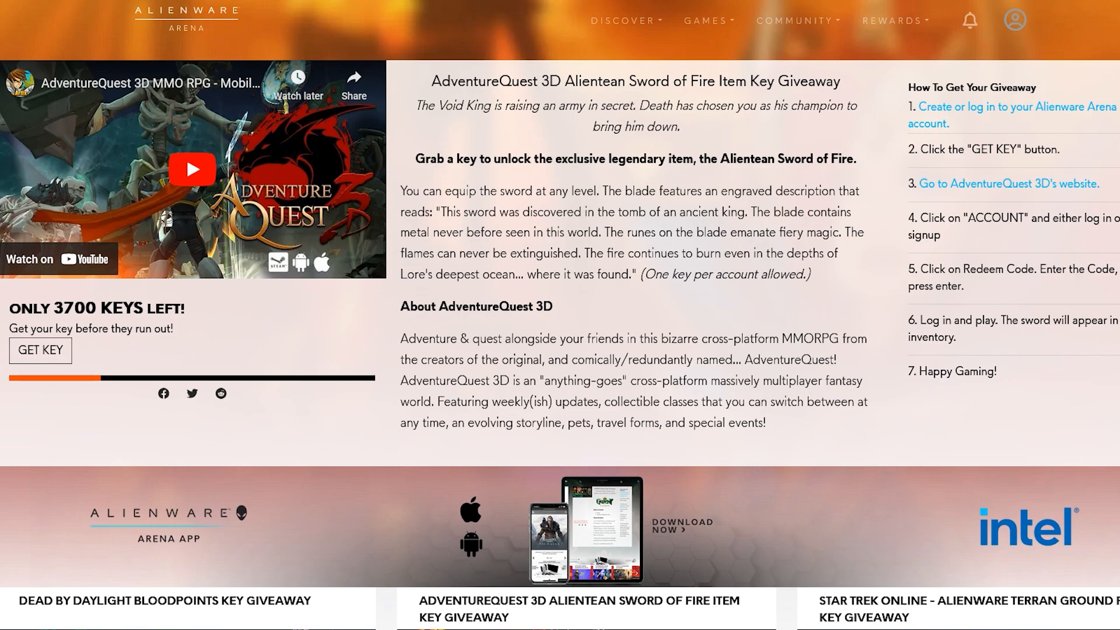